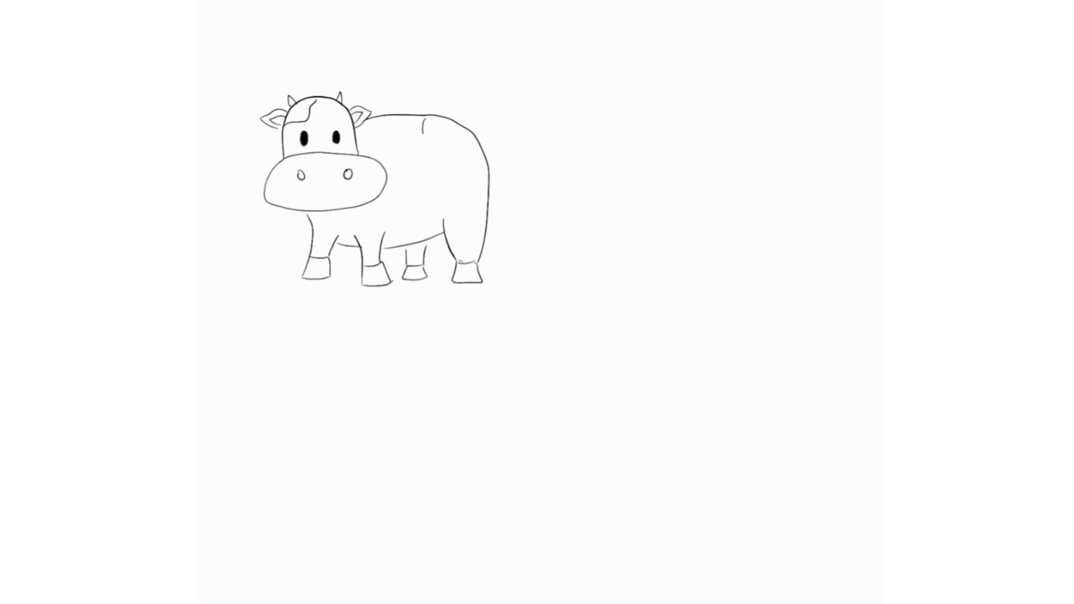
# Add spots to the cow's head, back and side with the brush.
pyautogui.click(236, 500)
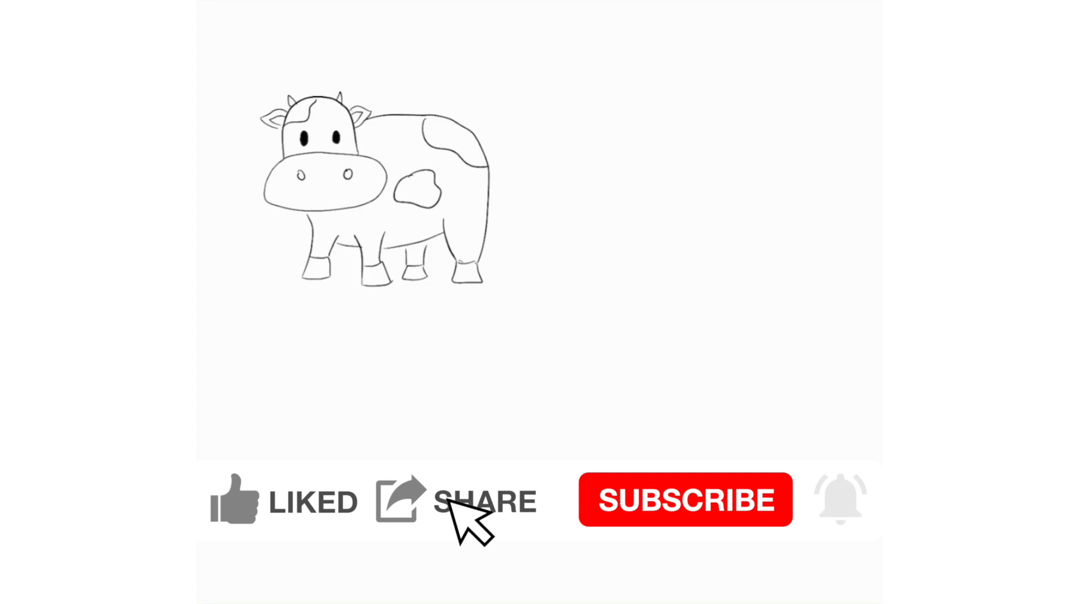
pyautogui.click(685, 500)
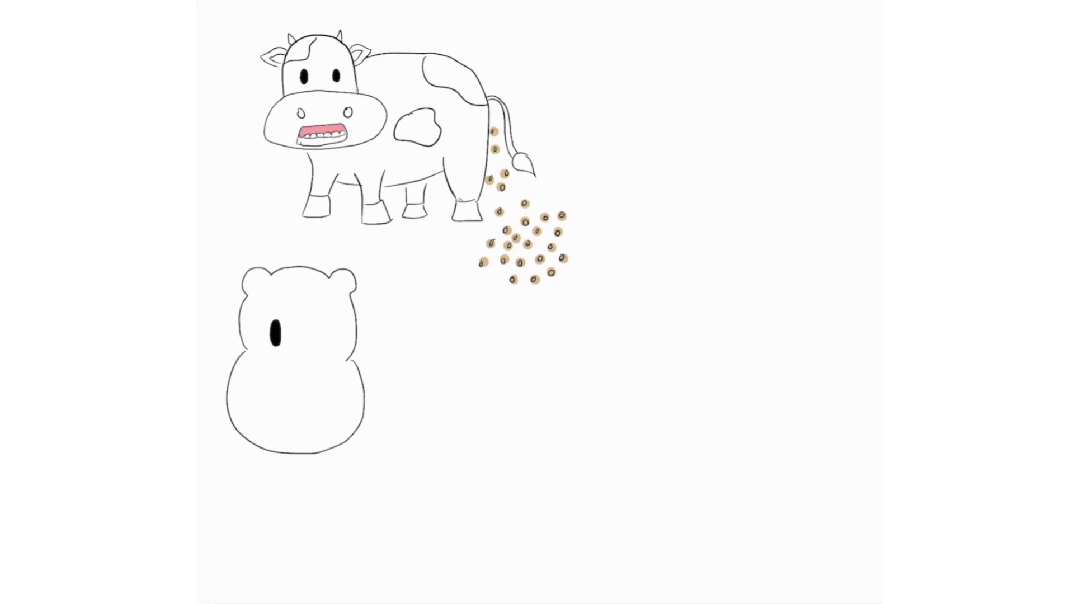
# Draw the hippo's second eye, brows, smiling mouth, and first front foot.
pyautogui.moveTo(274, 332); pyautogui.dragTo(312, 332)
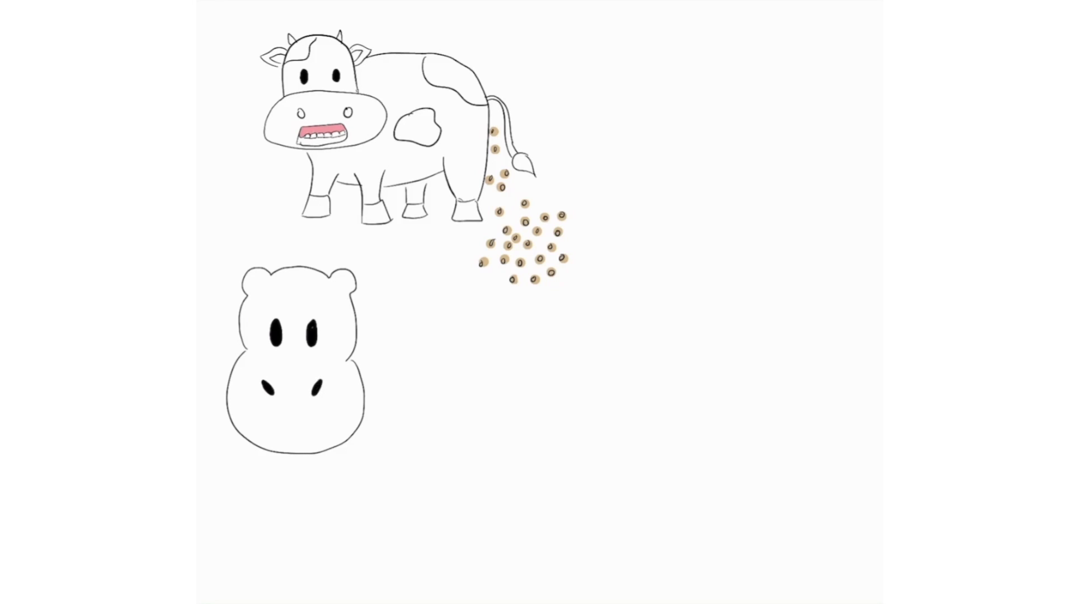
pyautogui.moveTo(302, 418); pyautogui.dragTo(336, 411)
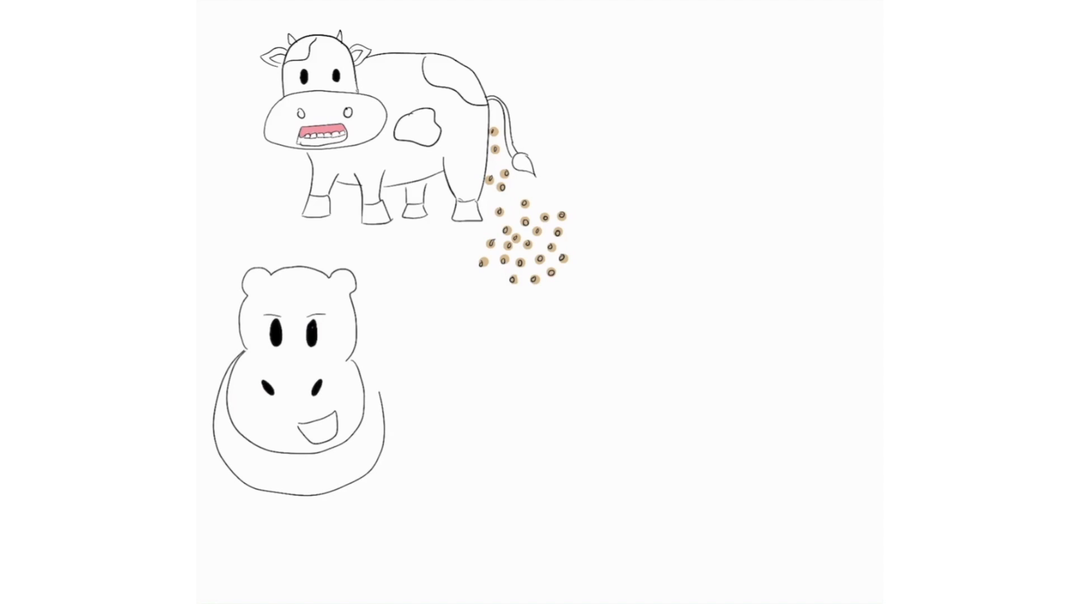
pyautogui.moveTo(357, 360); pyautogui.dragTo(263, 487)
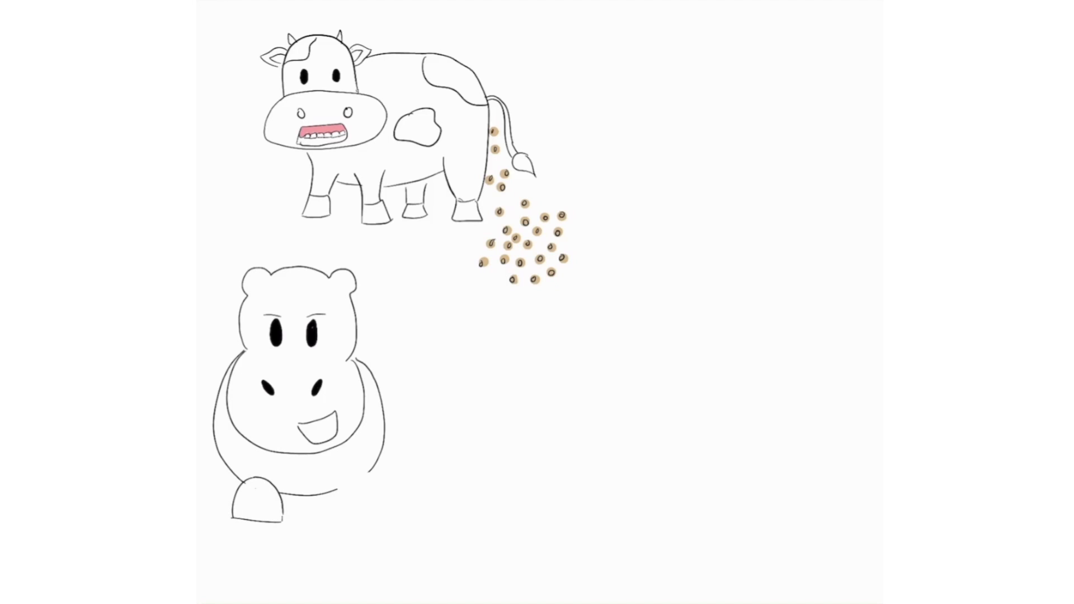
# Draw the hippo's second rounded front foot below its body.
pyautogui.moveTo(322, 473); pyautogui.dragTo(370, 507)
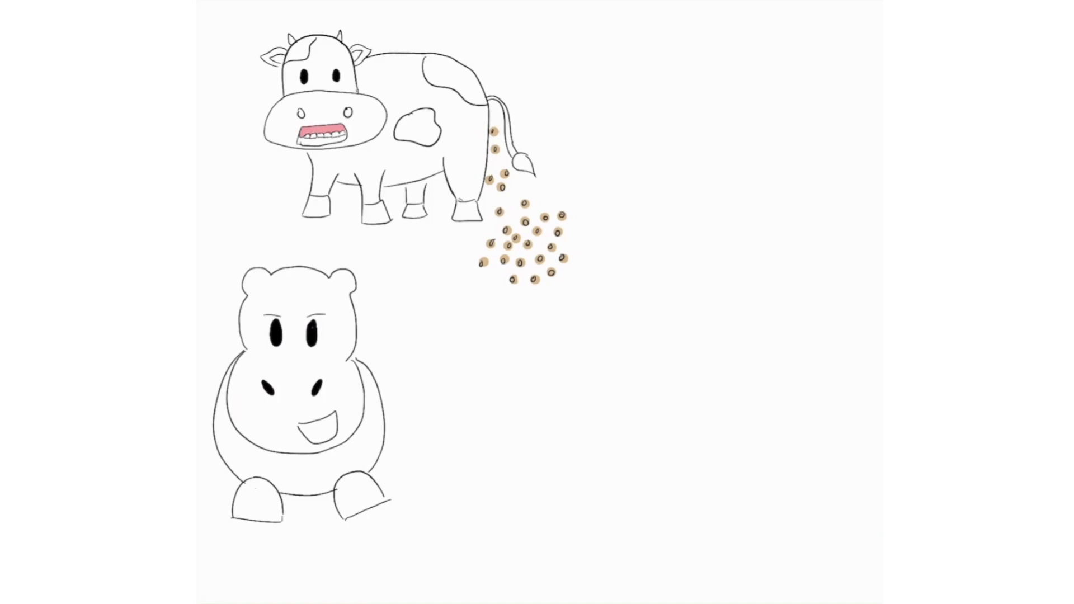